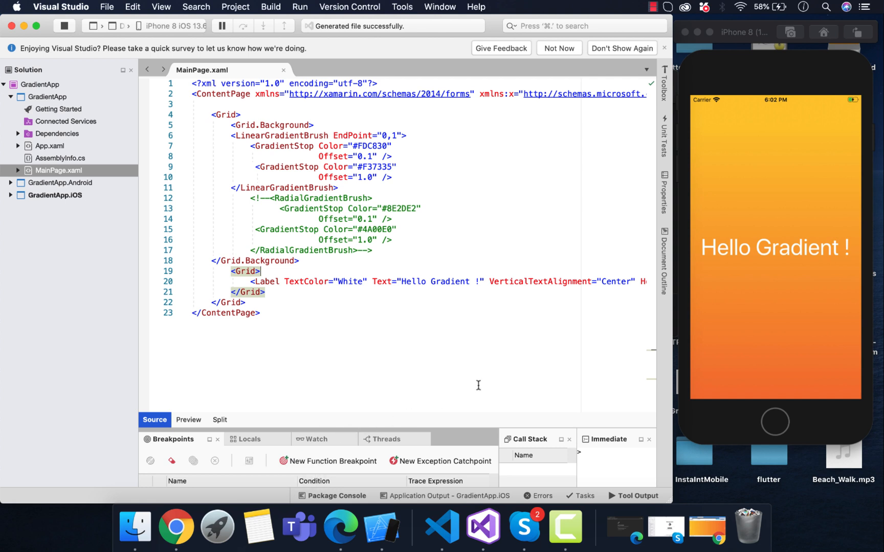
mouse_move(784, 238)
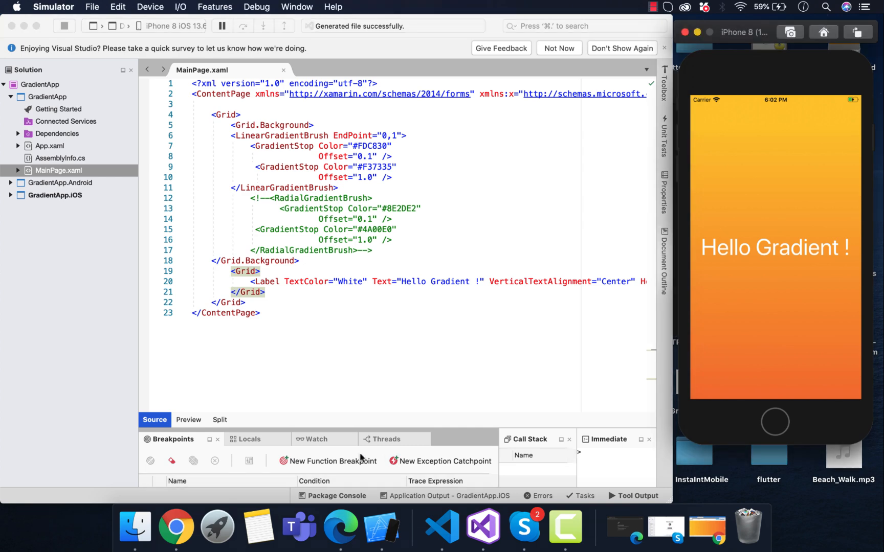
Step: Page through uiGradients past Citrus Peel to the eXpresso gradient (#ad5389 to #3c1053)
click(197, 526)
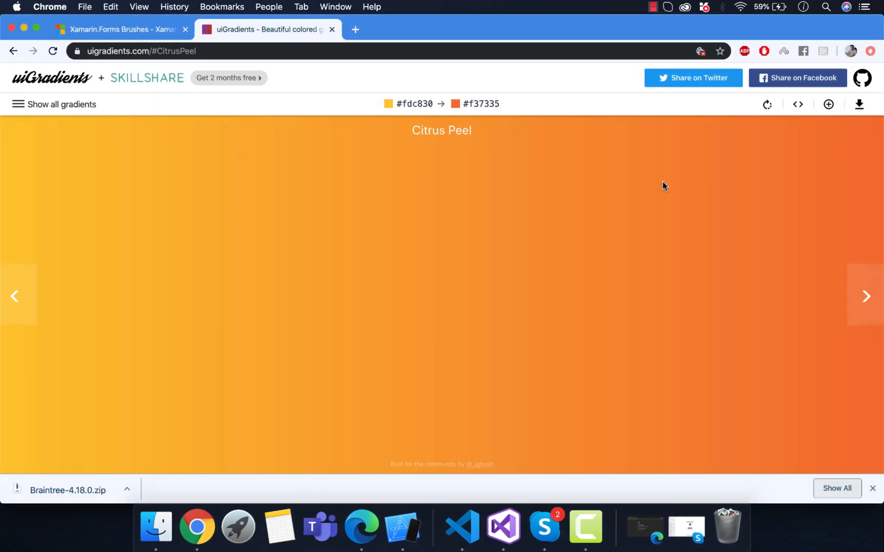
click(866, 297)
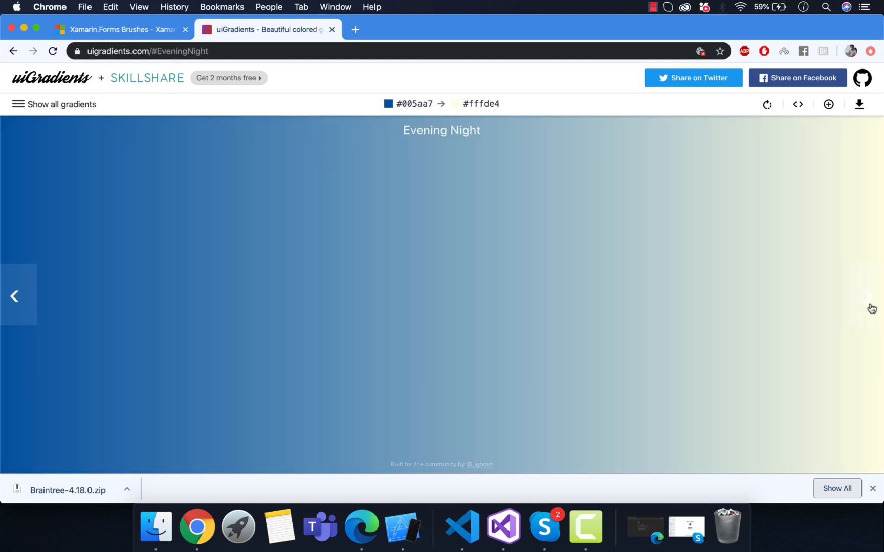
click(867, 297)
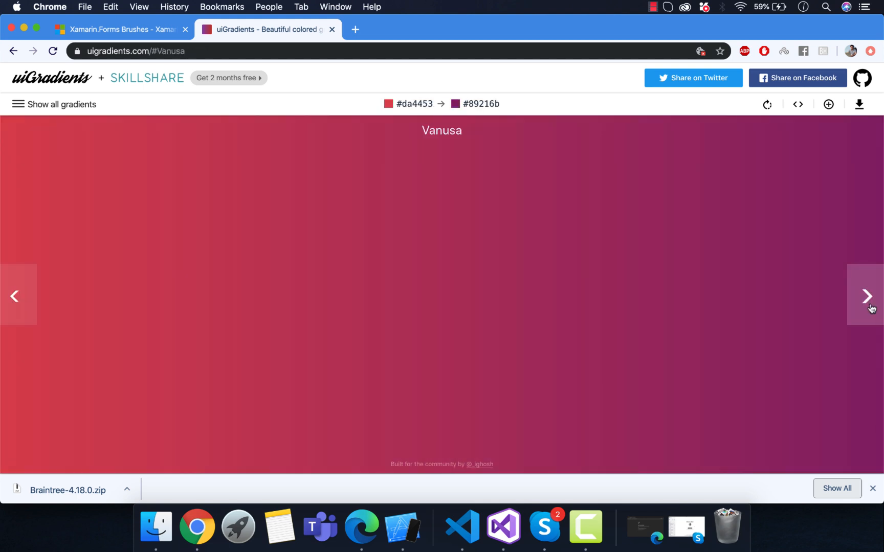
click(867, 297)
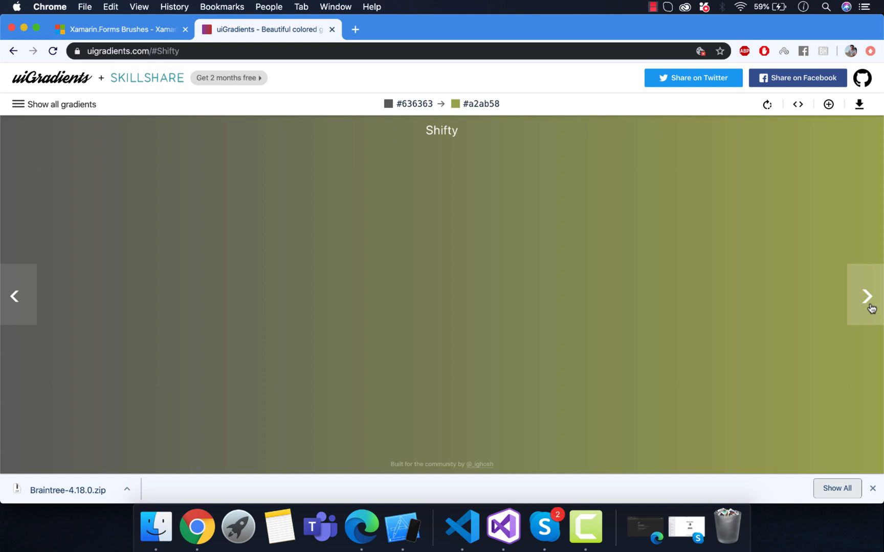
click(867, 297)
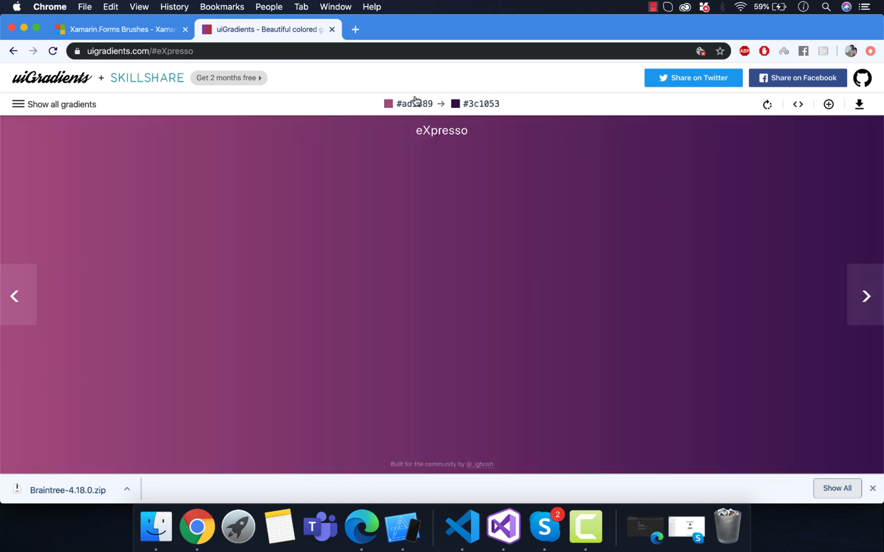
mouse_move(15, 21)
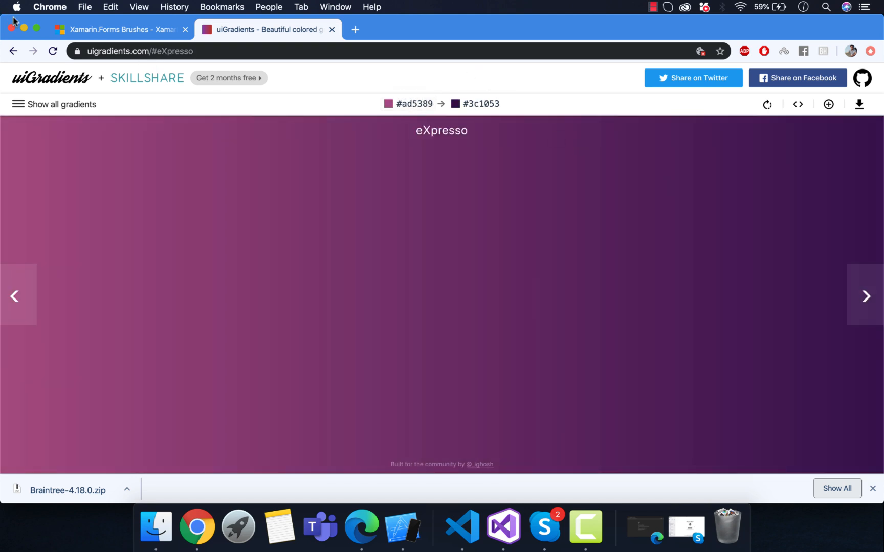
Step: Change the gradient stops to #ad5389 and #3c1053 and save, turning the simulator purple
click(482, 527)
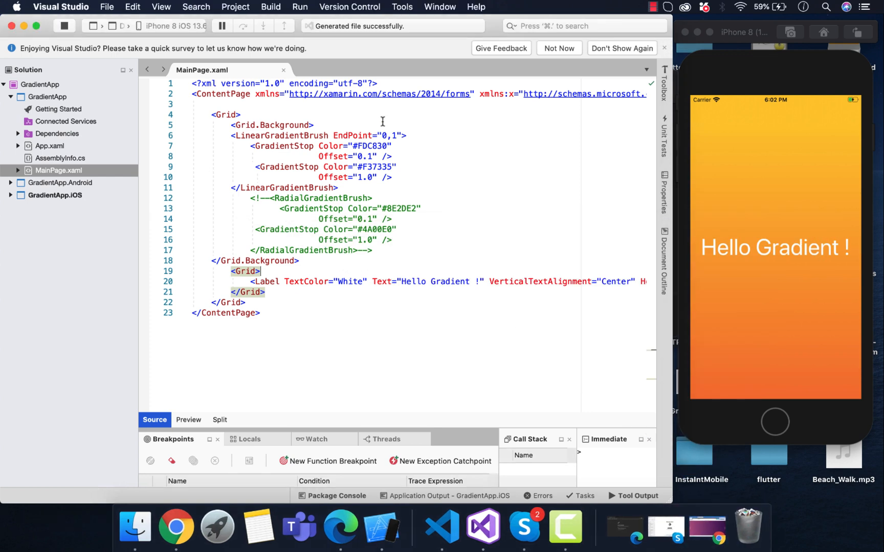
text(#ad5389)
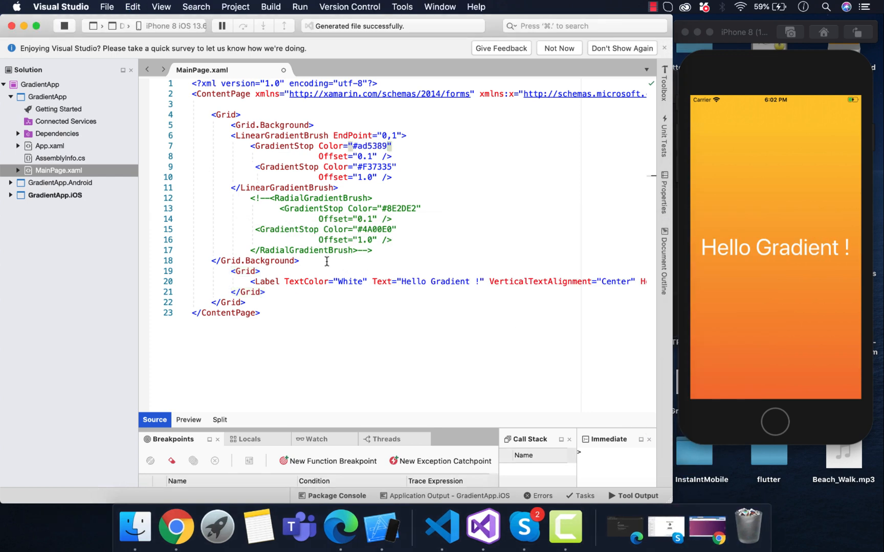
click(176, 529)
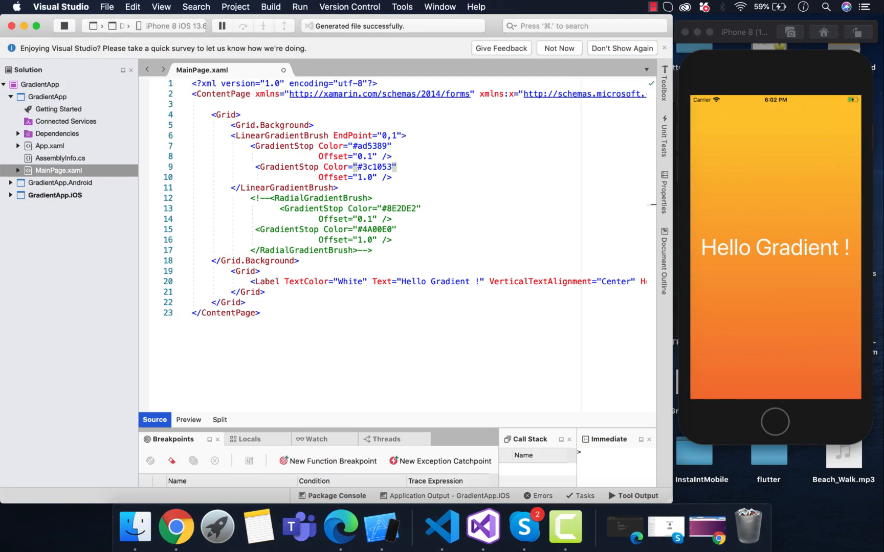
click(775, 248)
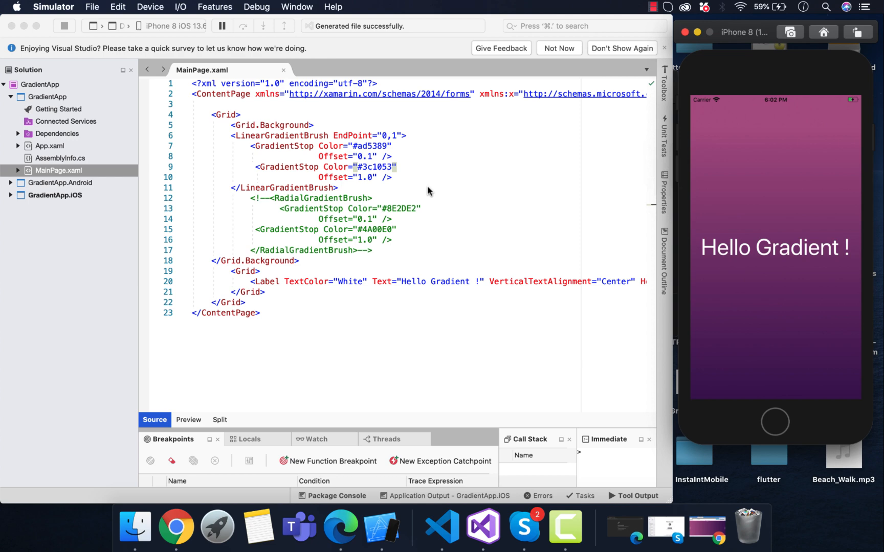
click(179, 528)
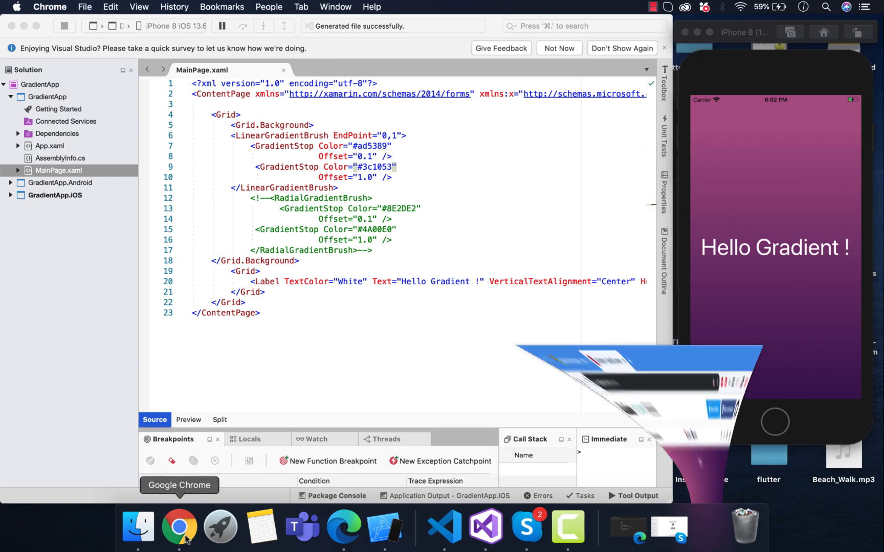
Step: Advance uiGradients to the next gradient, whose first colour is #4e54c8
click(179, 527)
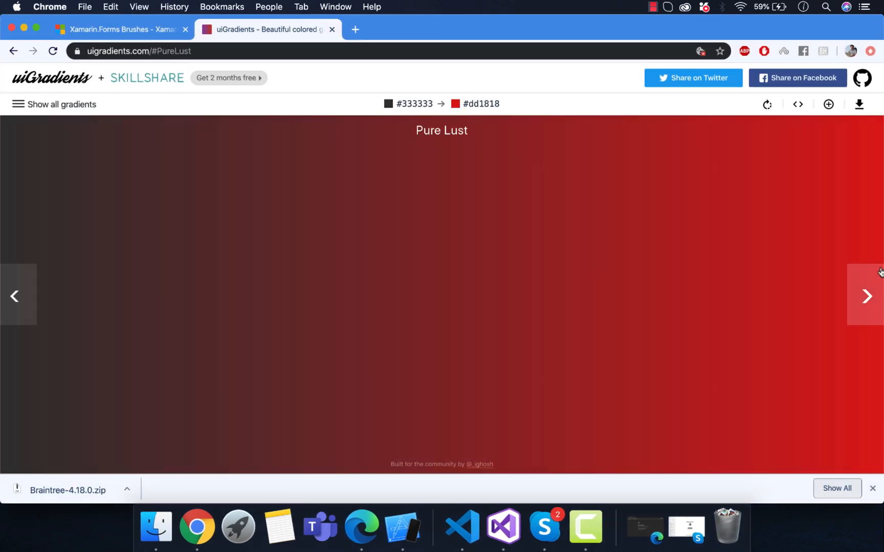
click(867, 297)
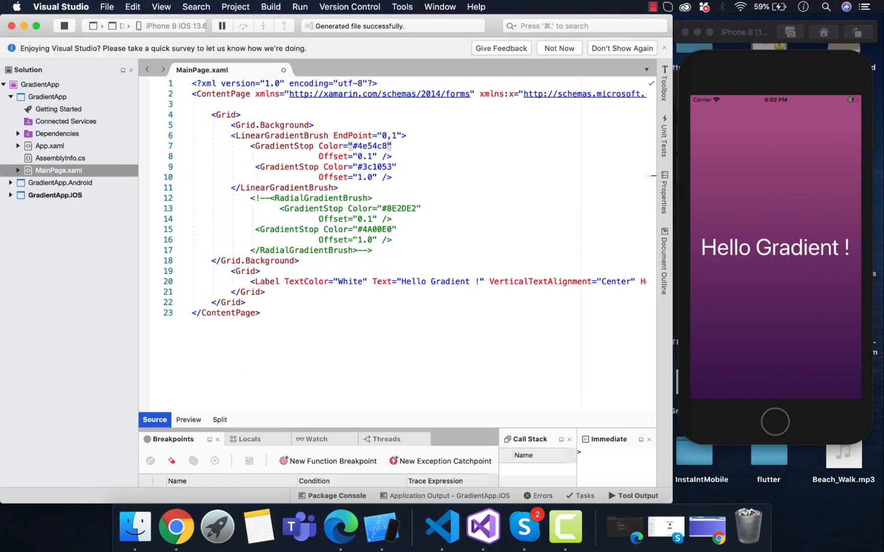
Step: Set the second stop to #8f94fb and expand the project's Dependencies
click(197, 527)
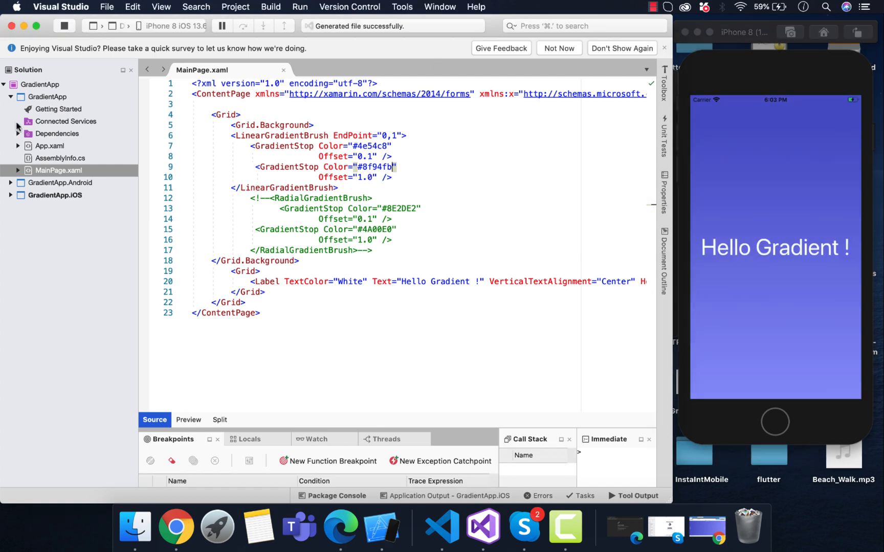
click(18, 133)
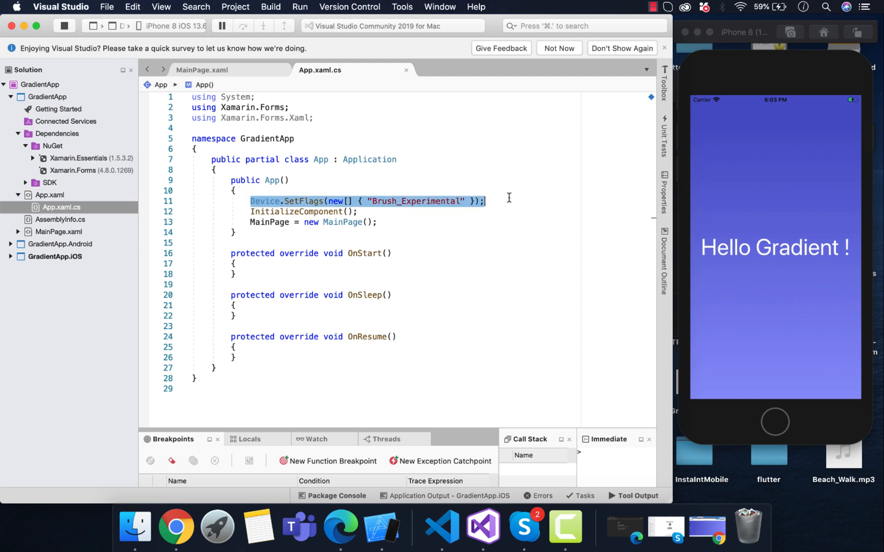
mouse_move(399, 201)
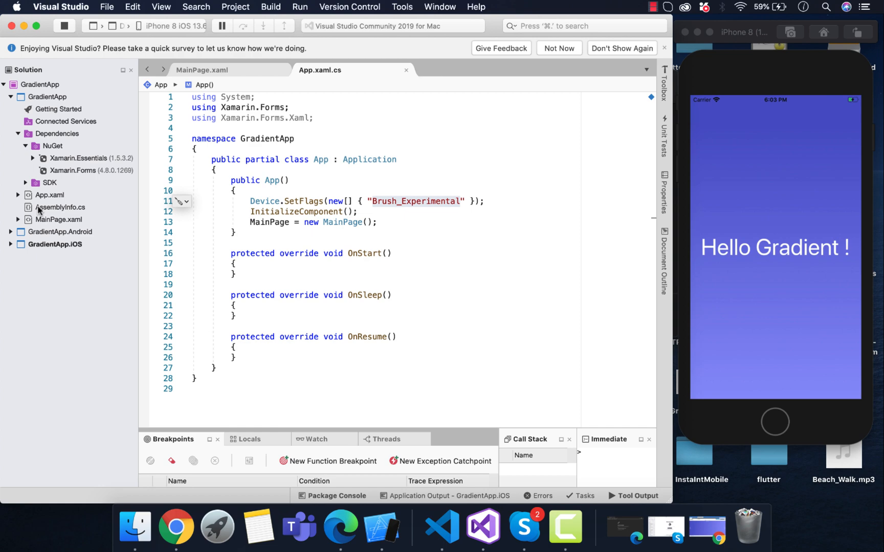
Step: Reopen MainPage.xaml after viewing the Brush_Experimental flag, and scroll to the gradient markup
click(203, 70)
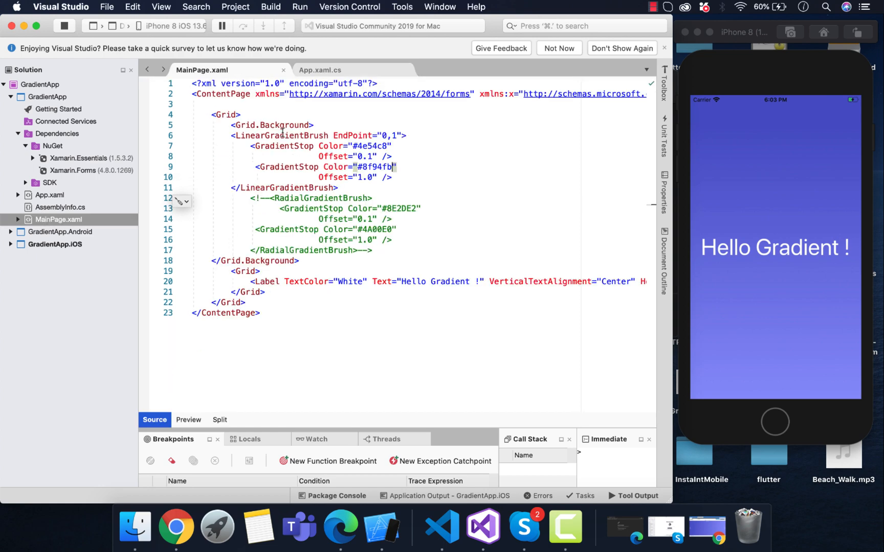
scroll(right, 3)
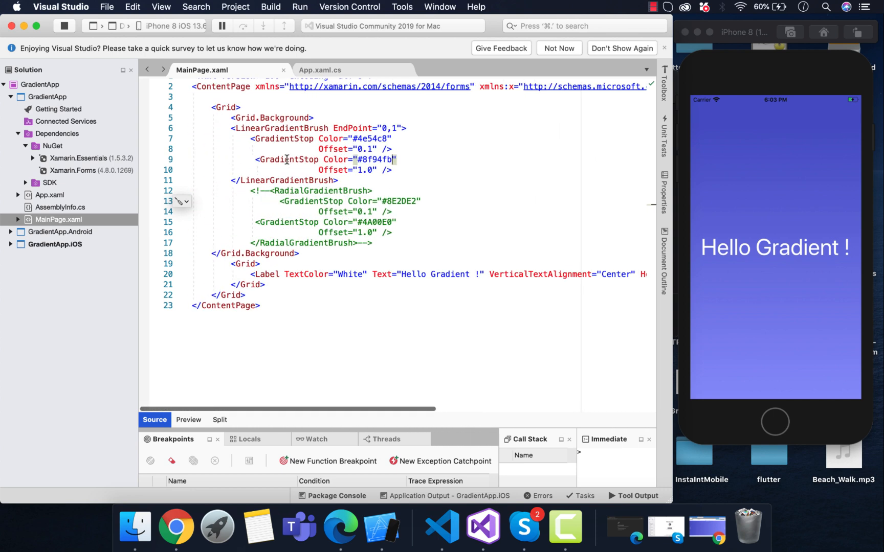
Step: Switch the background to a RadialGradientBrush using #4e54c8 and #8f94fb
scroll(up, 3)
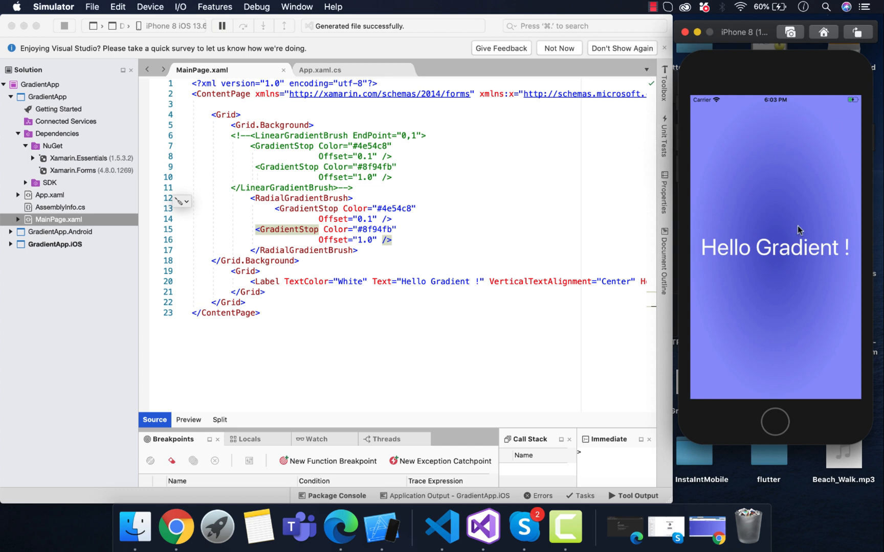
mouse_move(335, 219)
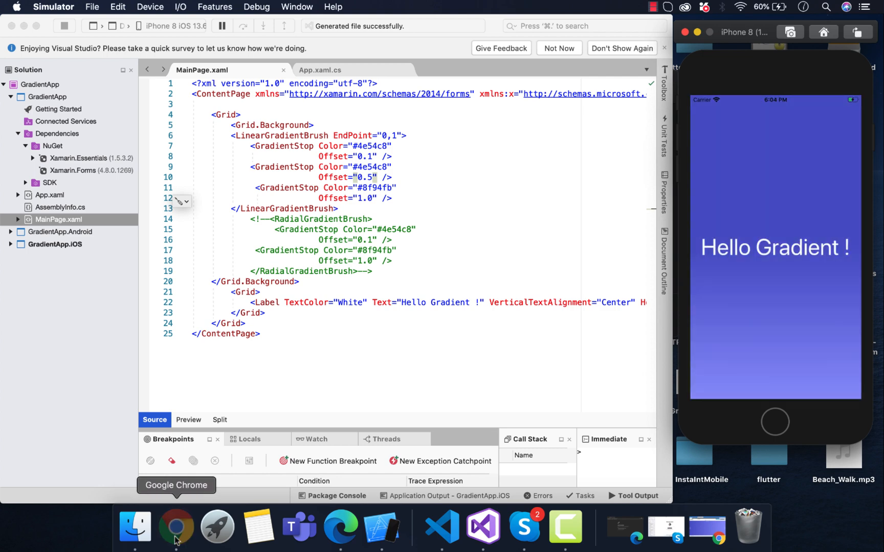
Step: Find Wedding Day Blues on uiGradients and set the first stop to #40E0D0
click(176, 526)
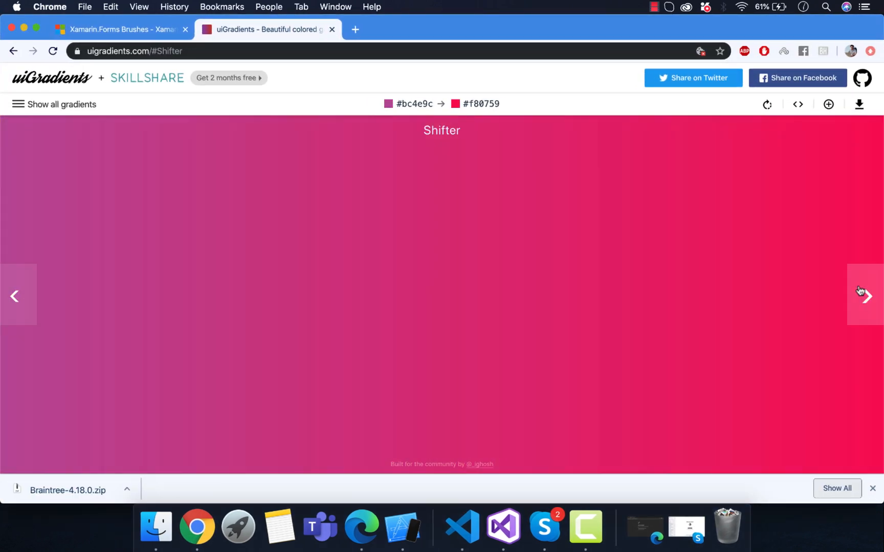
click(868, 296)
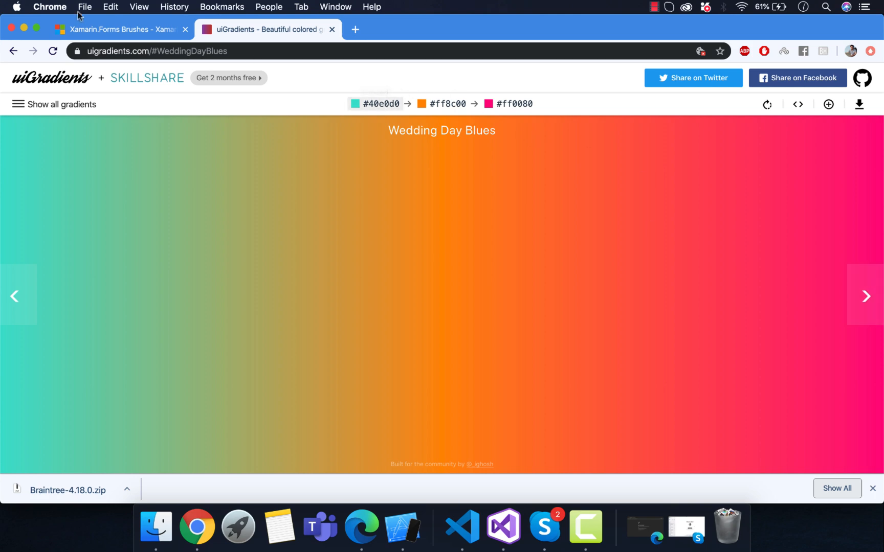
click(482, 526)
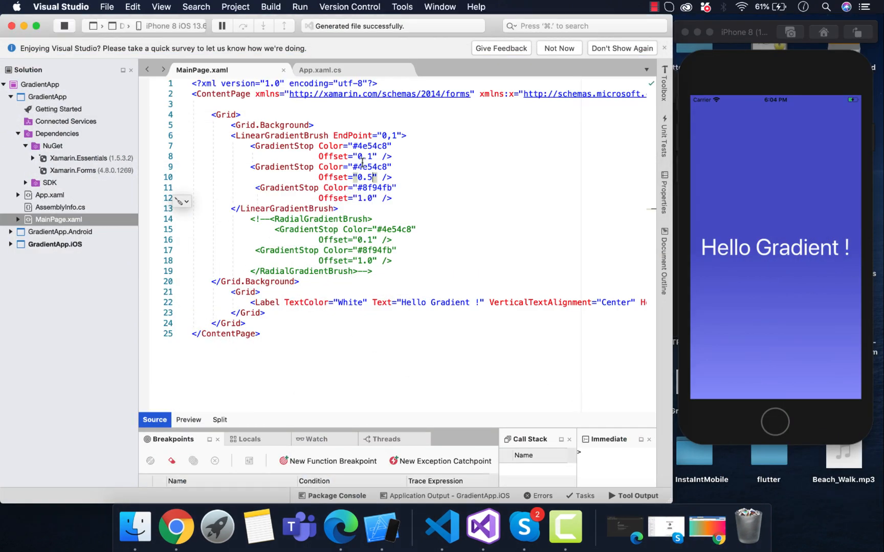
text(40E0D0)
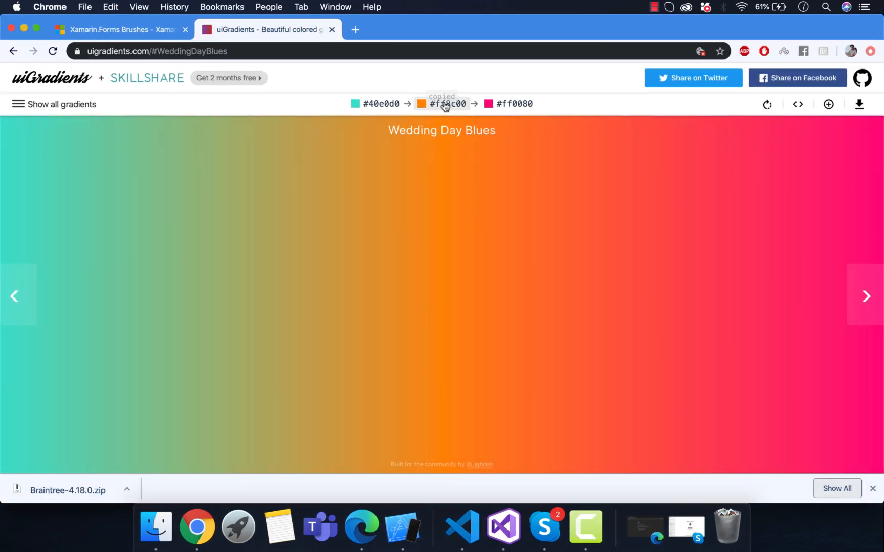
Step: Copy the Wedding Day Blues codes #FF8C00 and #FF0080 for the remaining stops
click(482, 527)
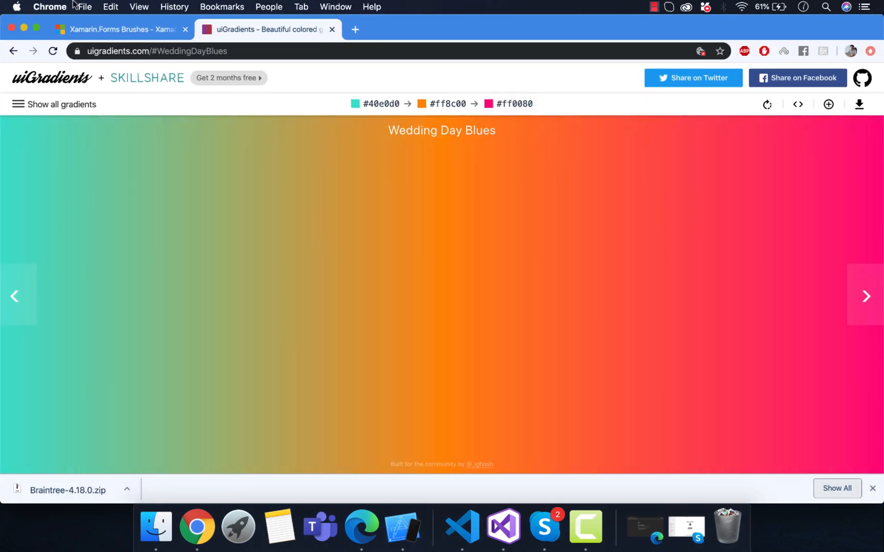
click(482, 527)
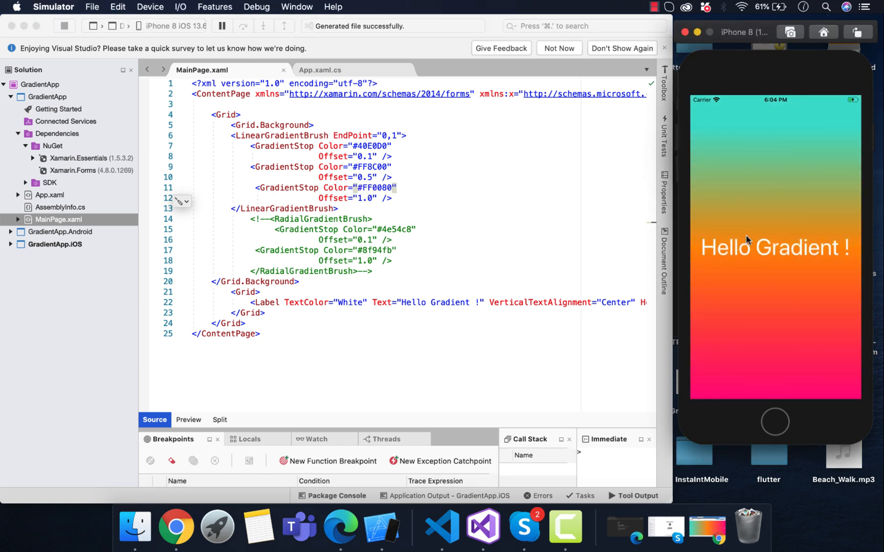
mouse_move(753, 156)
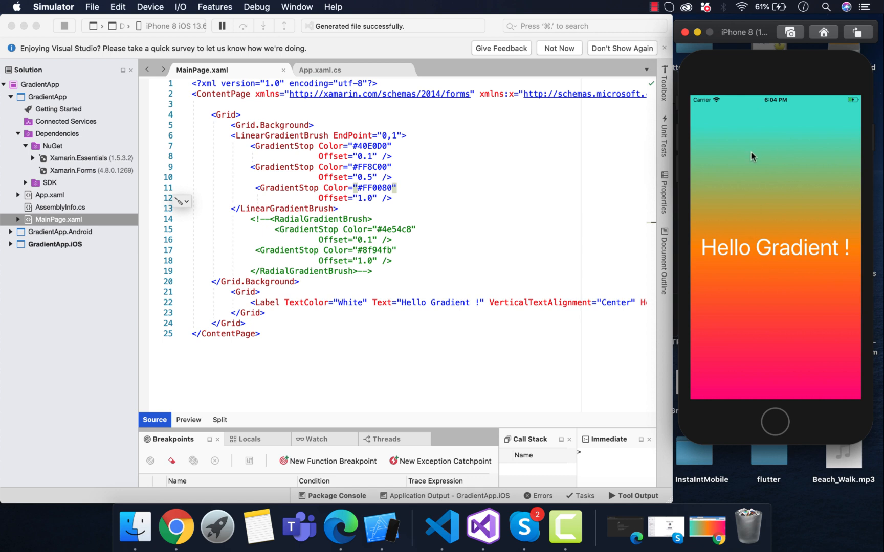
mouse_move(805, 317)
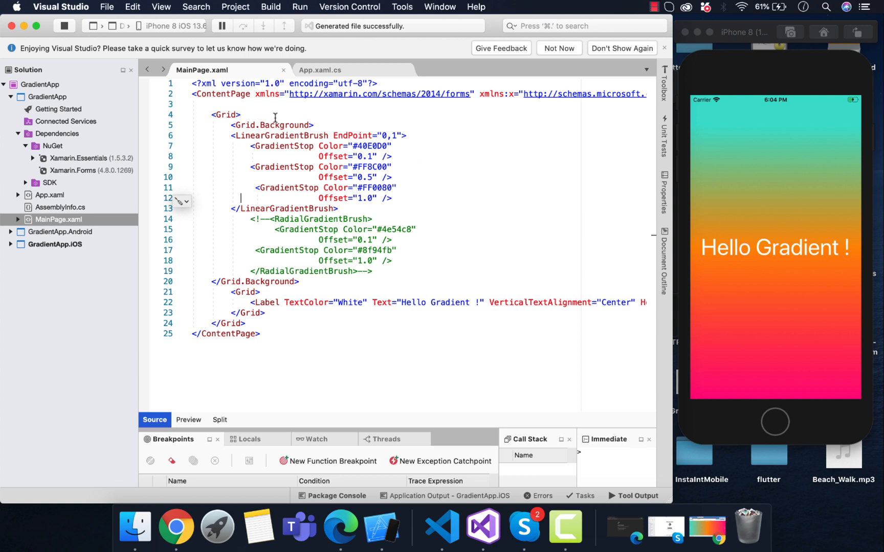
Step: Select the page's outer Grid element and show the Toolbox of layouts and controls
click(232, 135)
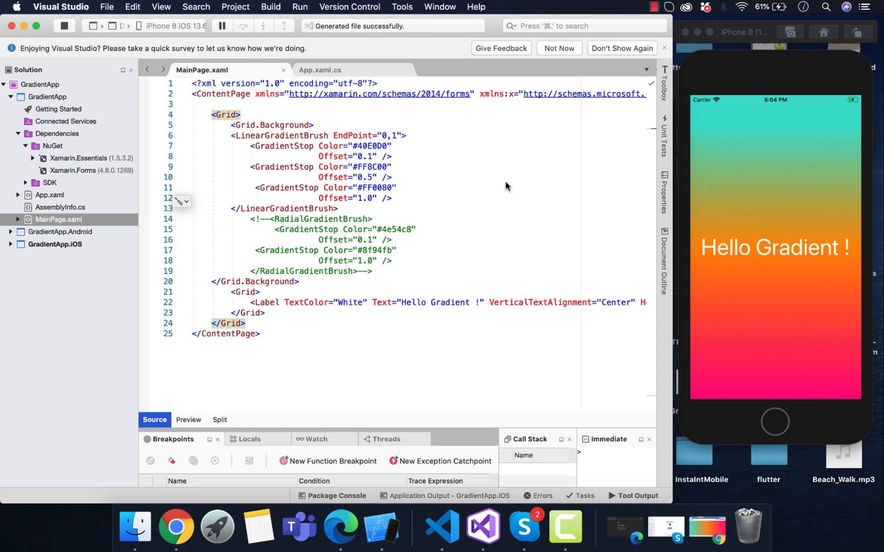
click(664, 77)
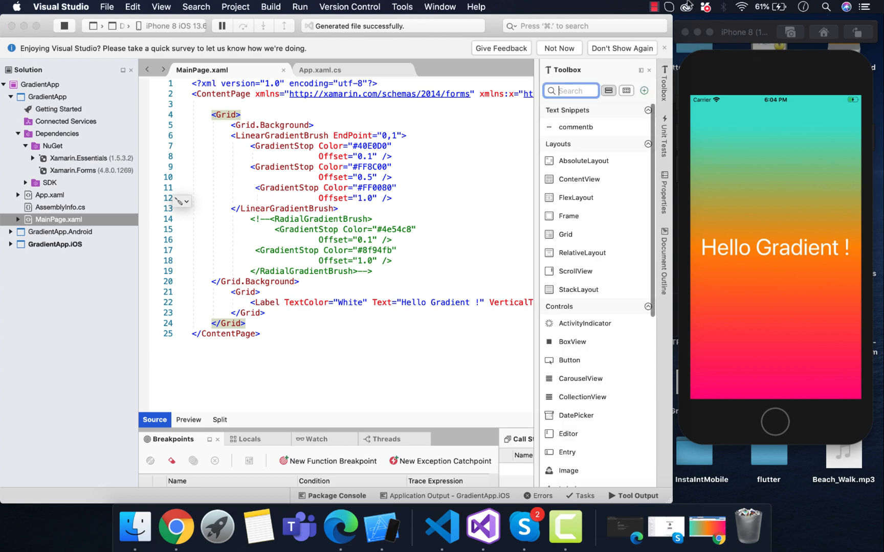